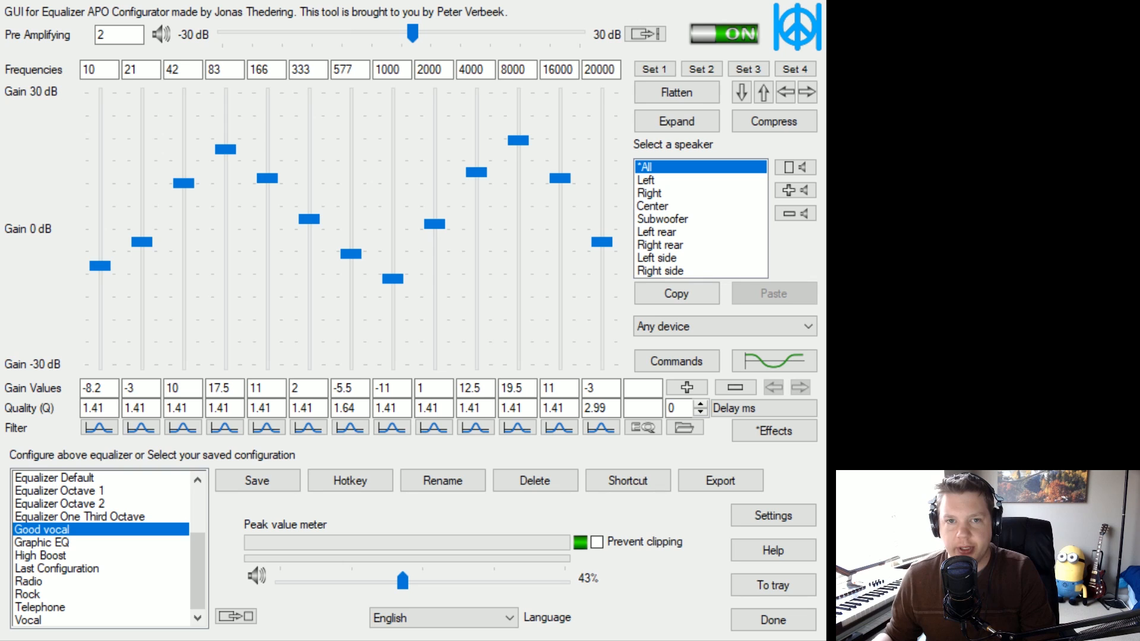
mouse_move(98, 239)
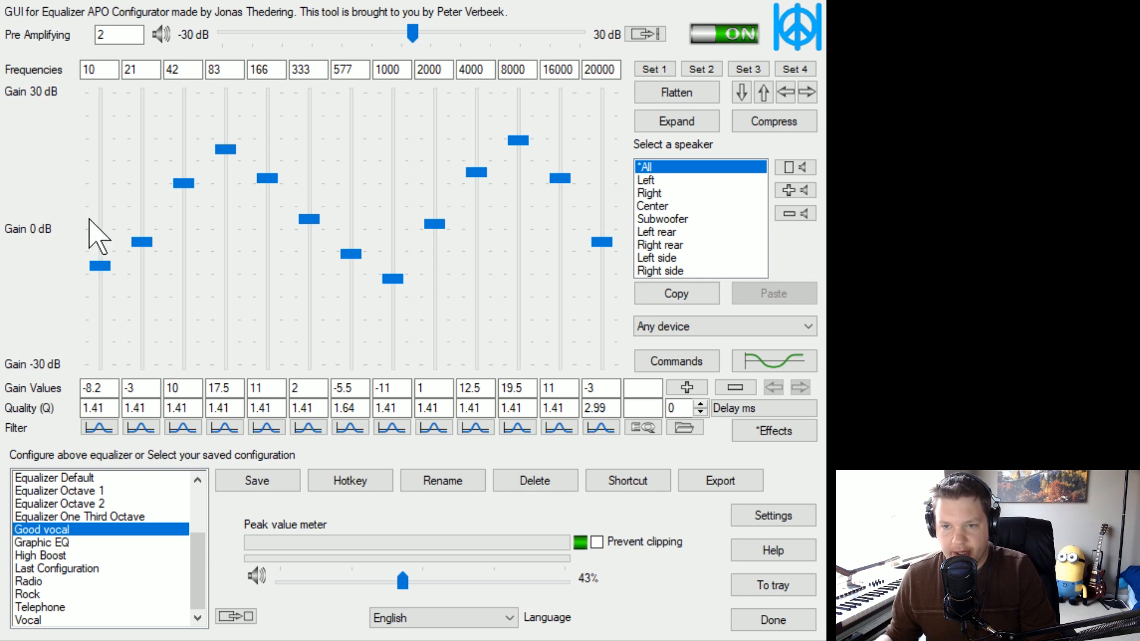
mouse_move(156, 244)
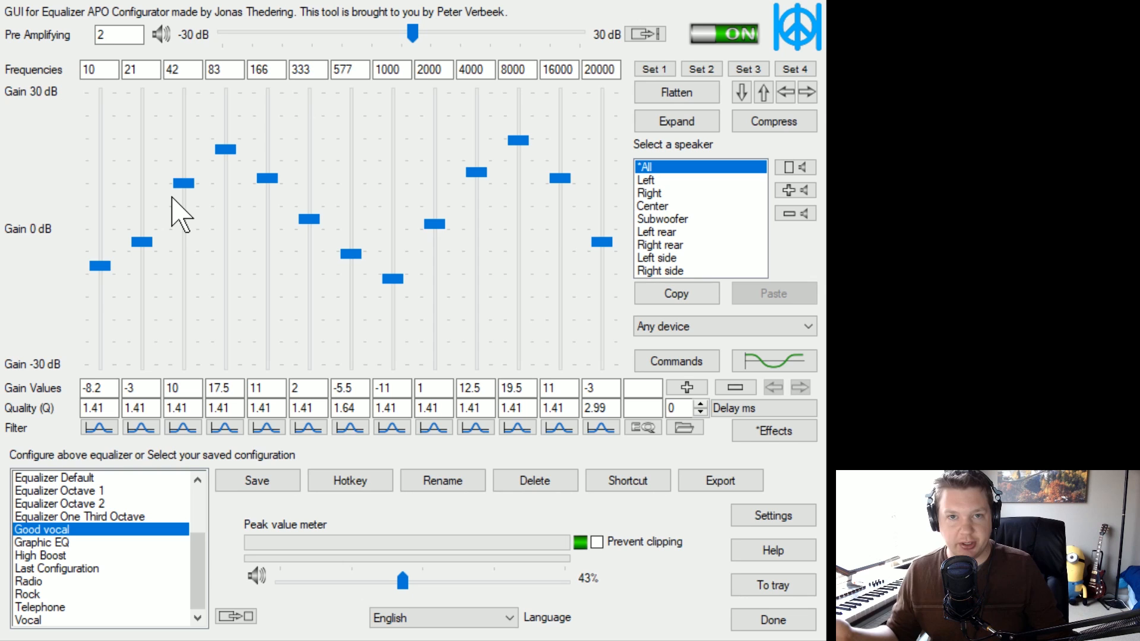
mouse_move(362, 302)
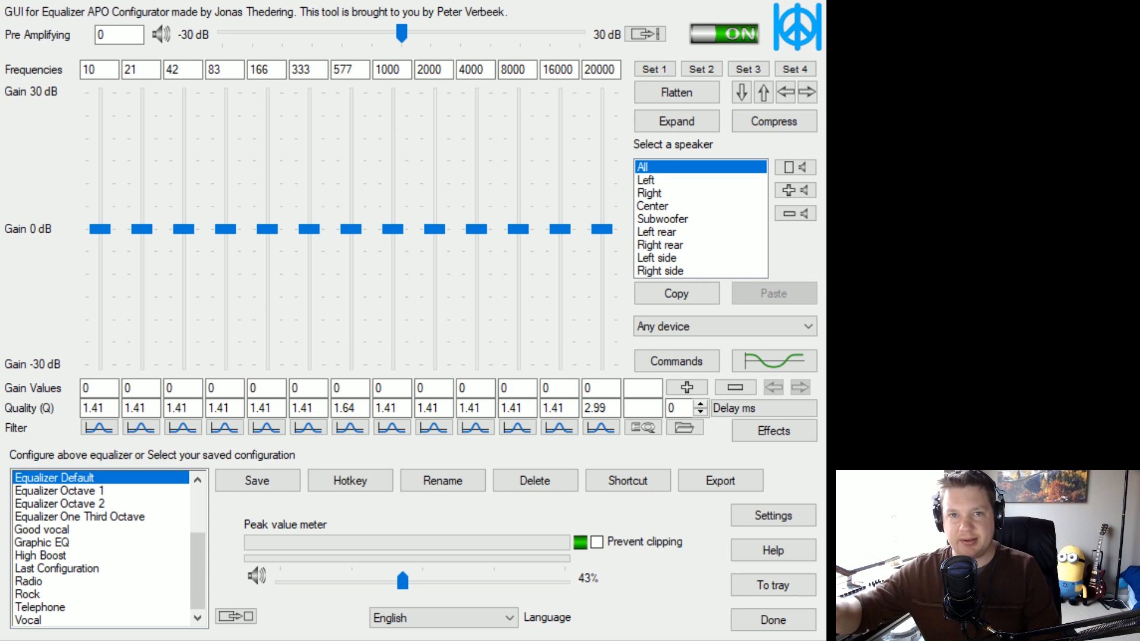
mouse_move(231, 13)
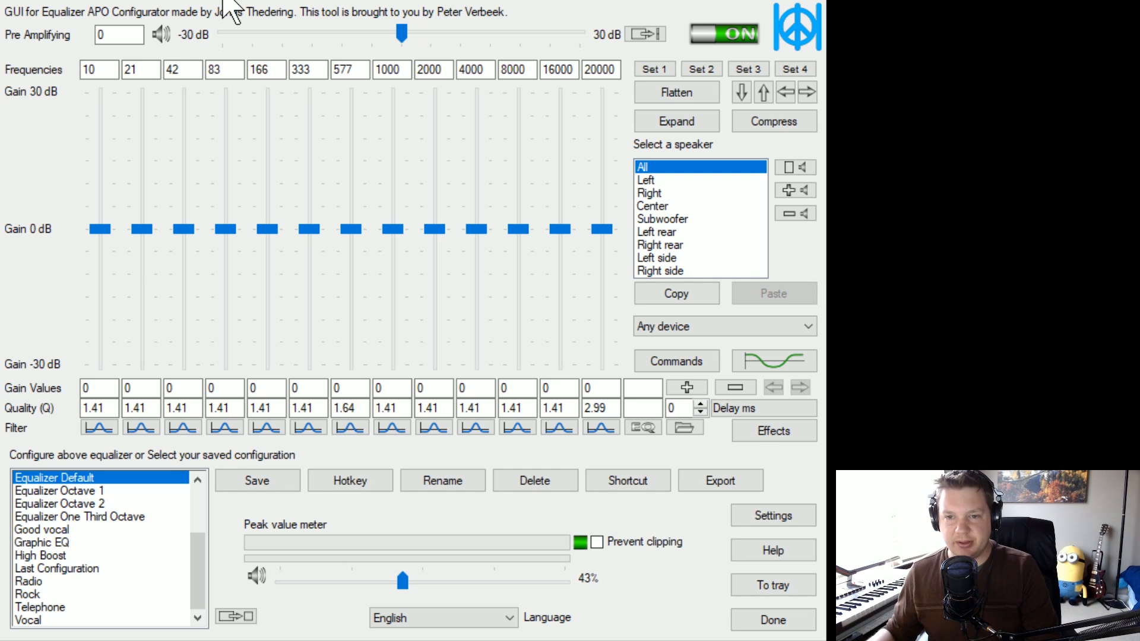
mouse_move(540, 254)
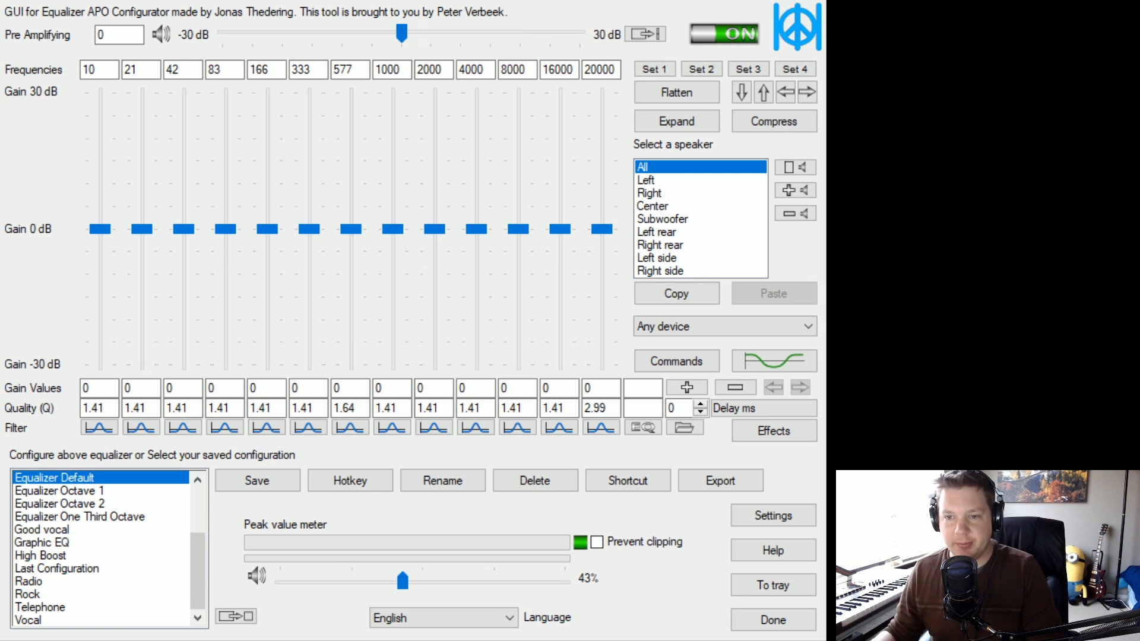
mouse_move(444, 282)
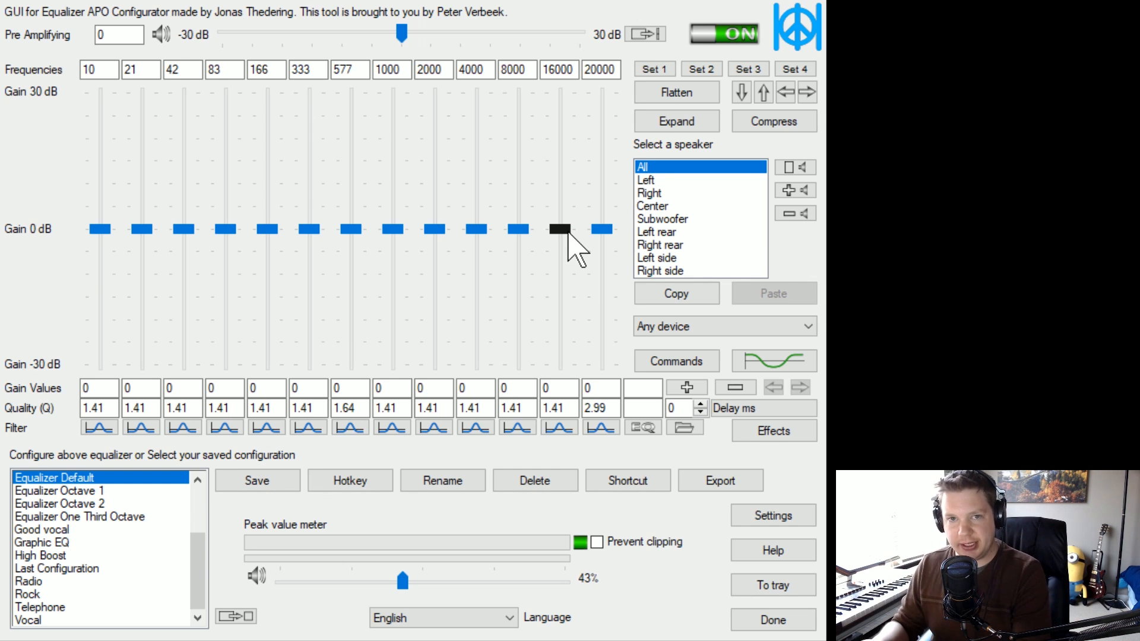
mouse_move(379, 243)
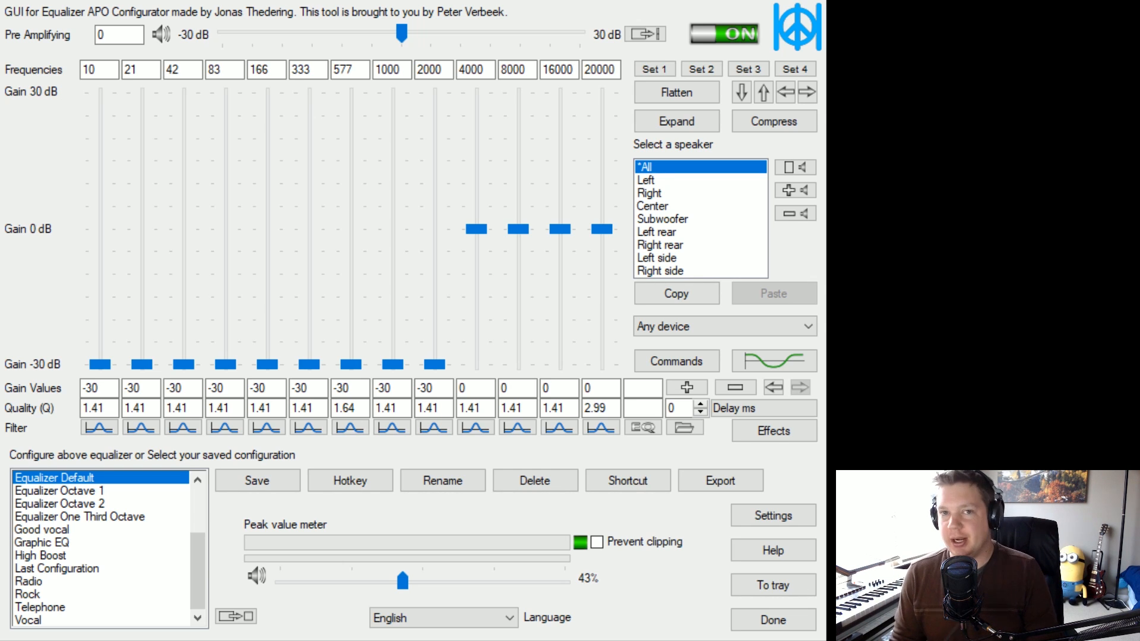
left_click(676, 92)
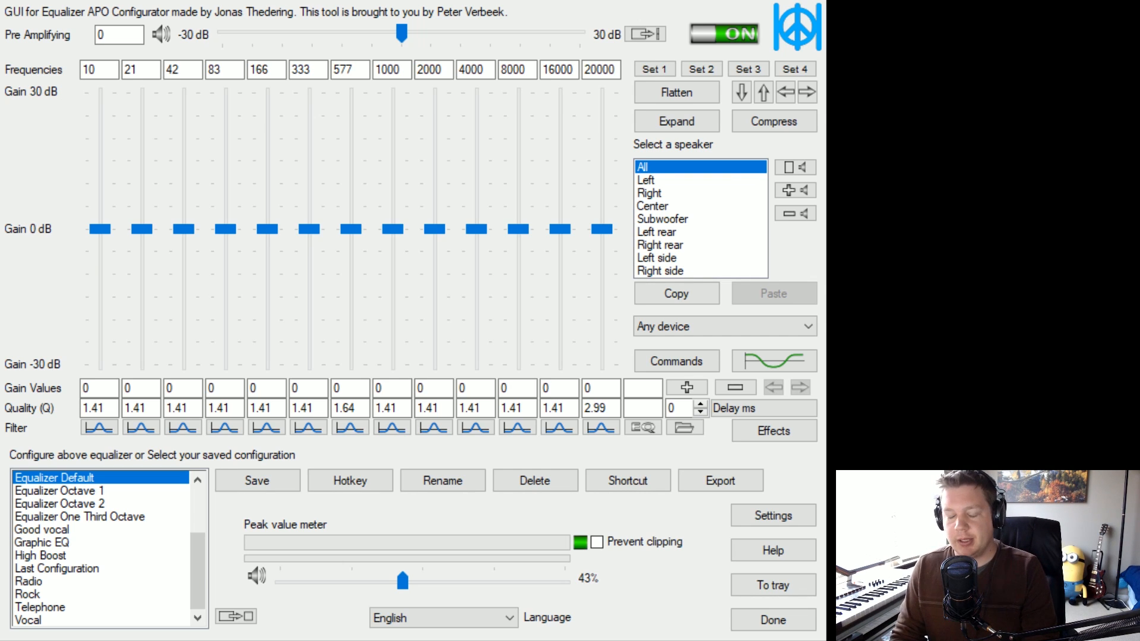
mouse_move(140, 229)
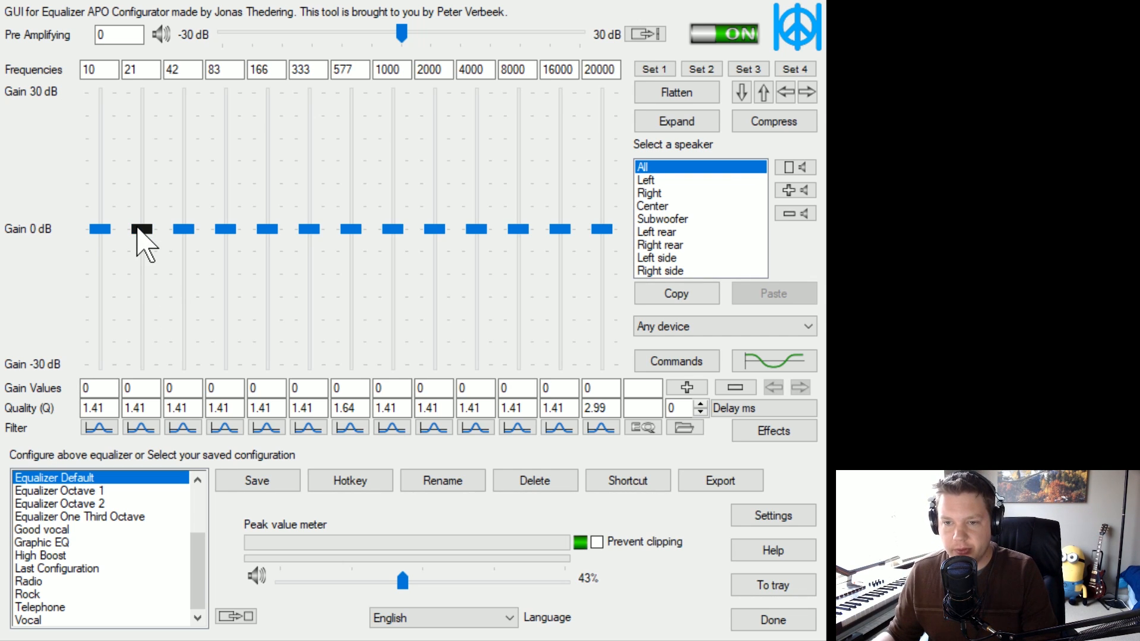
Step: Boost the 21 Hz band to 10 dB and raise the 42 Hz band above zero
left_click_drag(142, 230, 141, 183)
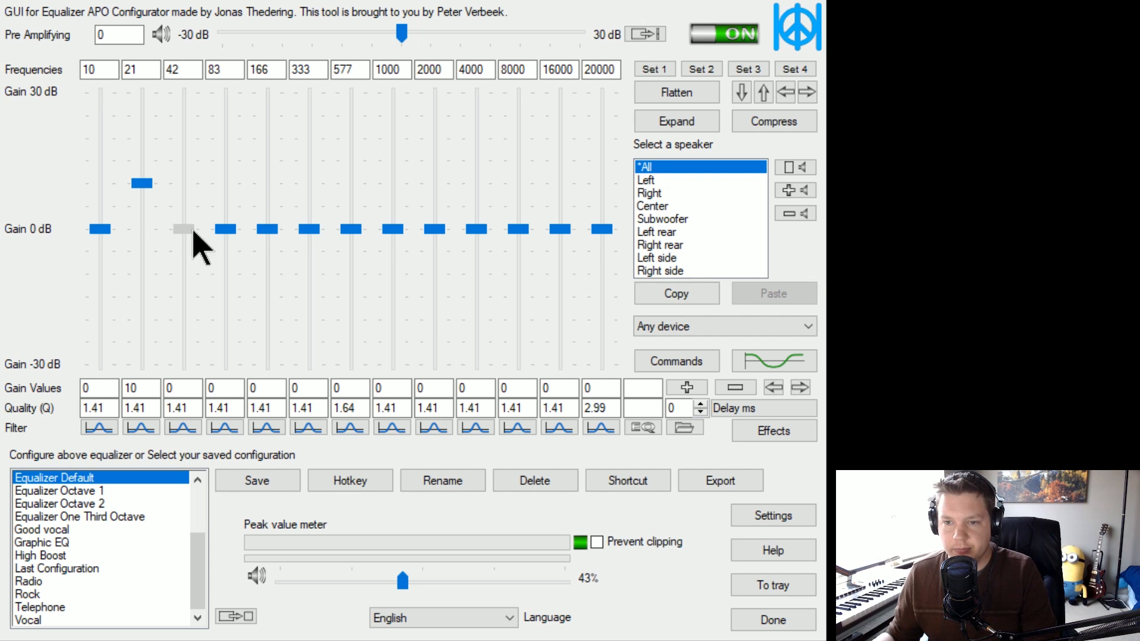
left_click_drag(226, 229, 226, 149)
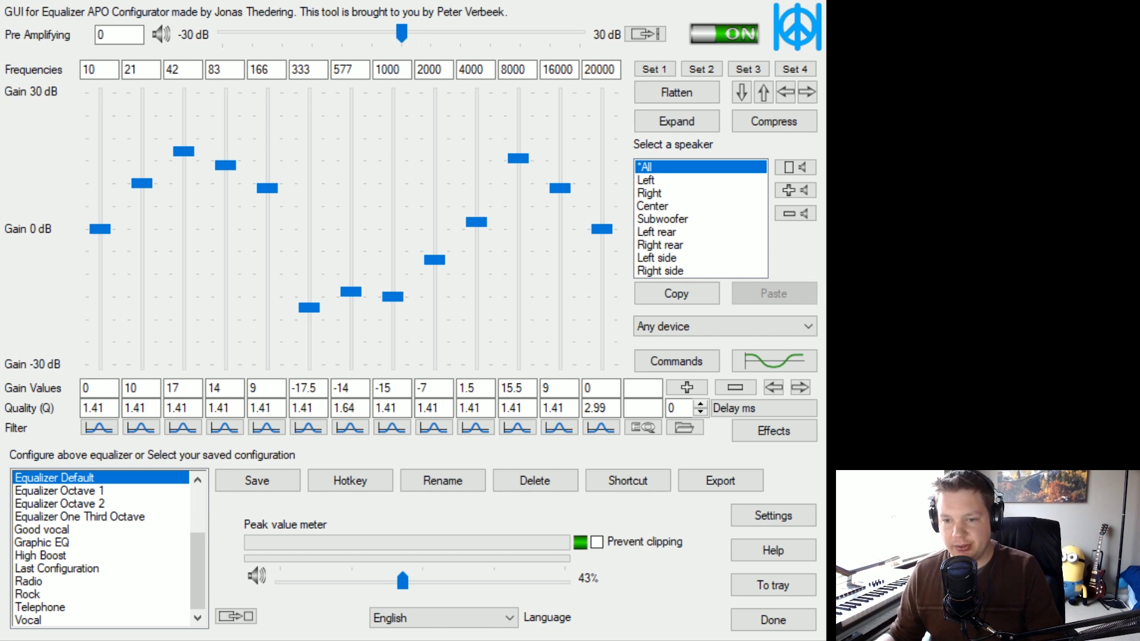
scroll("up", 3)
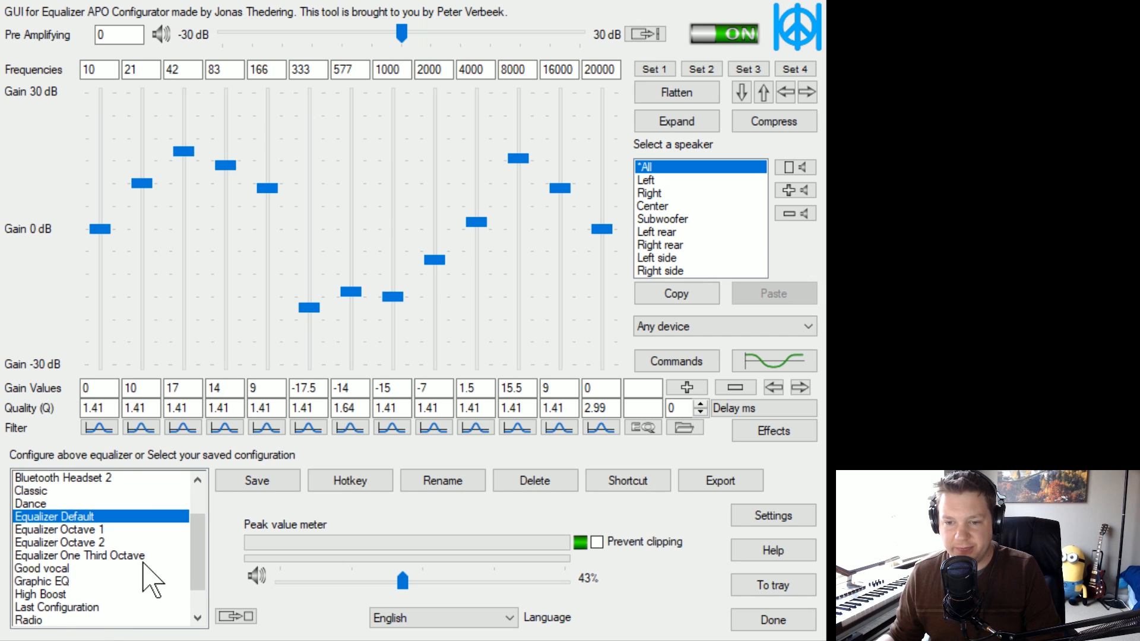
scroll("down", 3)
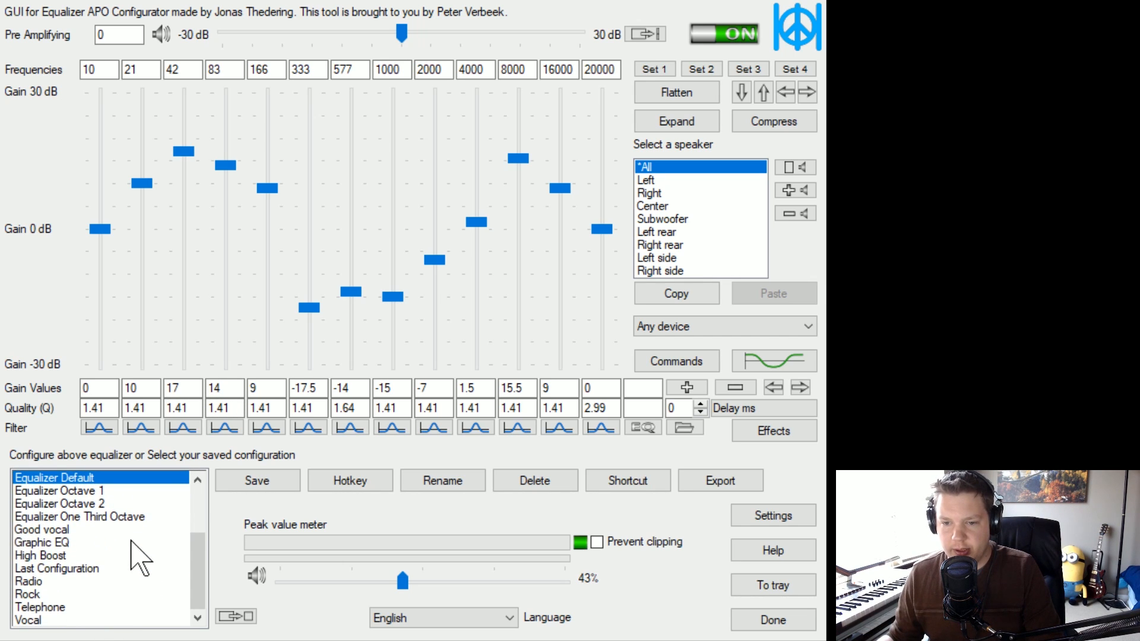